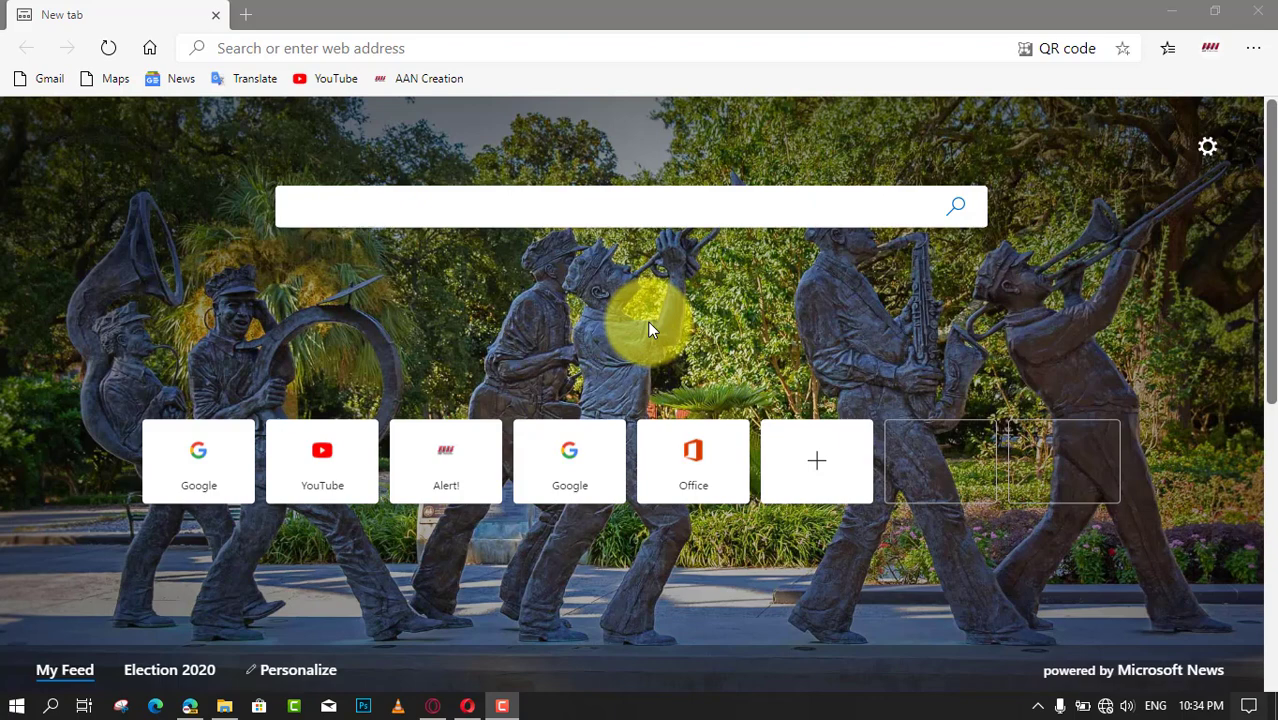
{"action": "mouse_move", "coordinate": [1253, 60]}
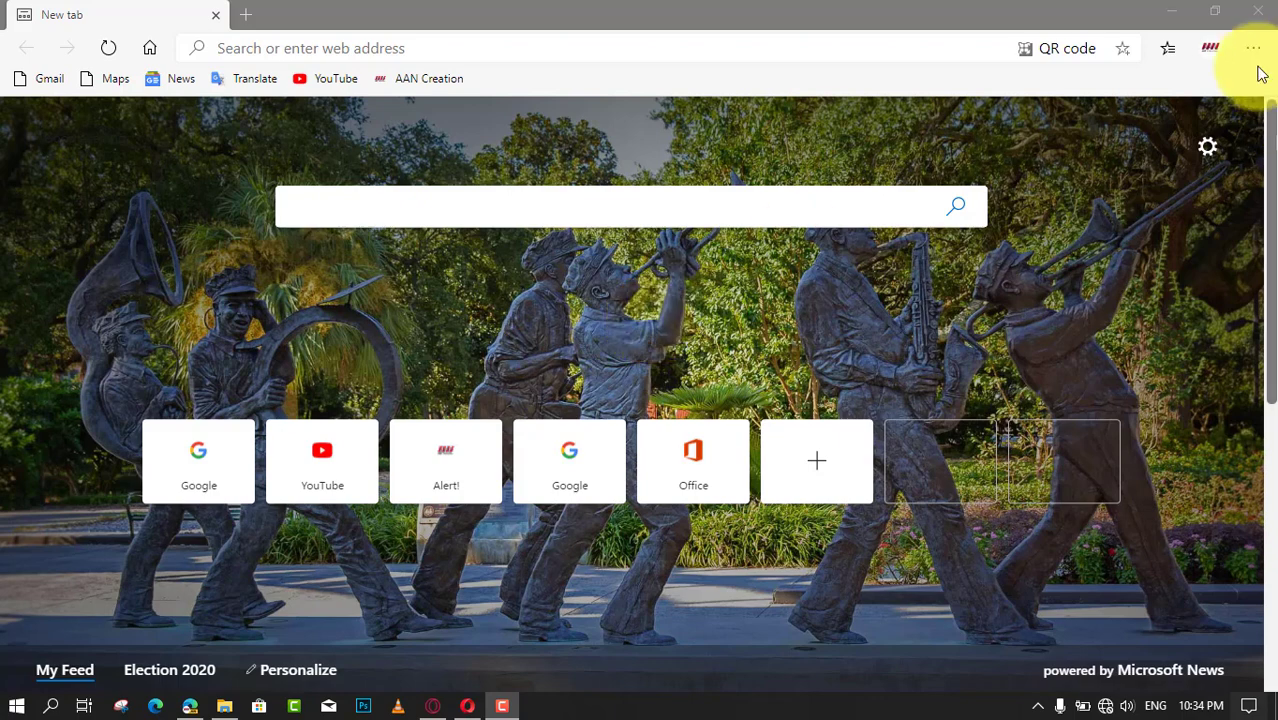
Go to edge://flags/#edge-internet-explorer-integration in the address bar.
{"action": "left_click", "coordinate": [1253, 48]}
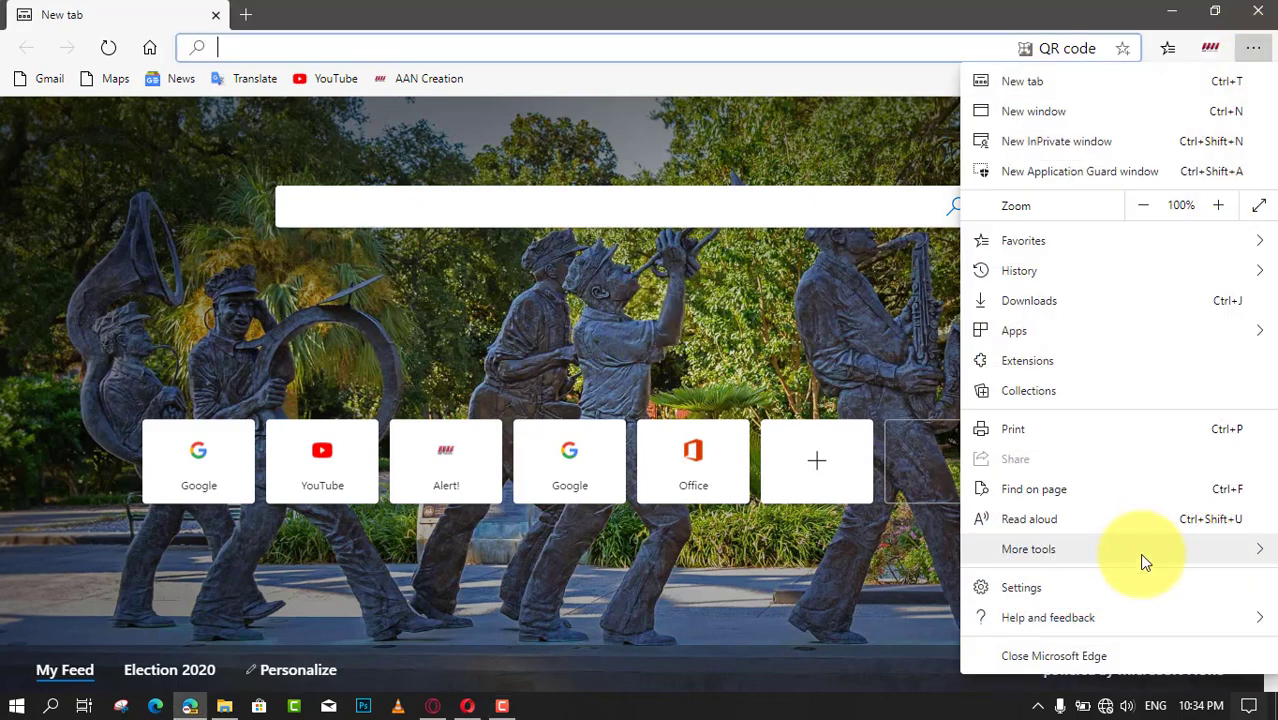
{"action": "left_click", "coordinate": [825, 345]}
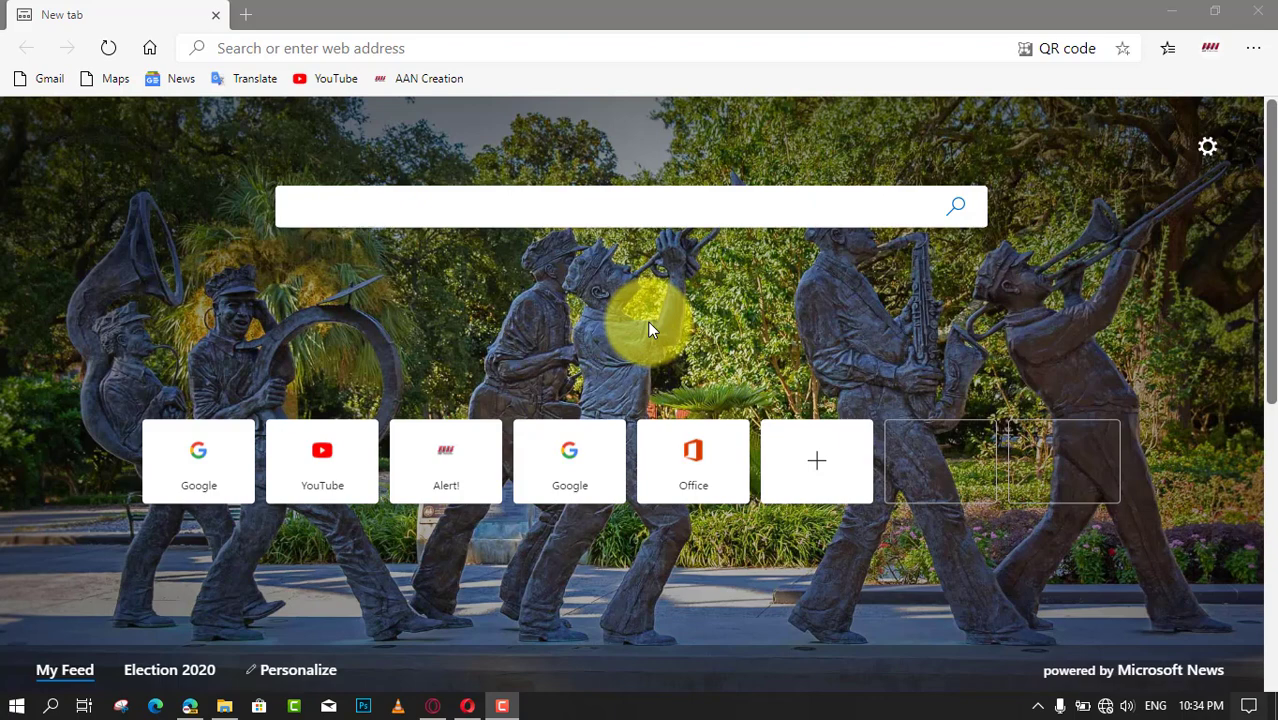
{"action": "left_click", "coordinate": [1253, 47]}
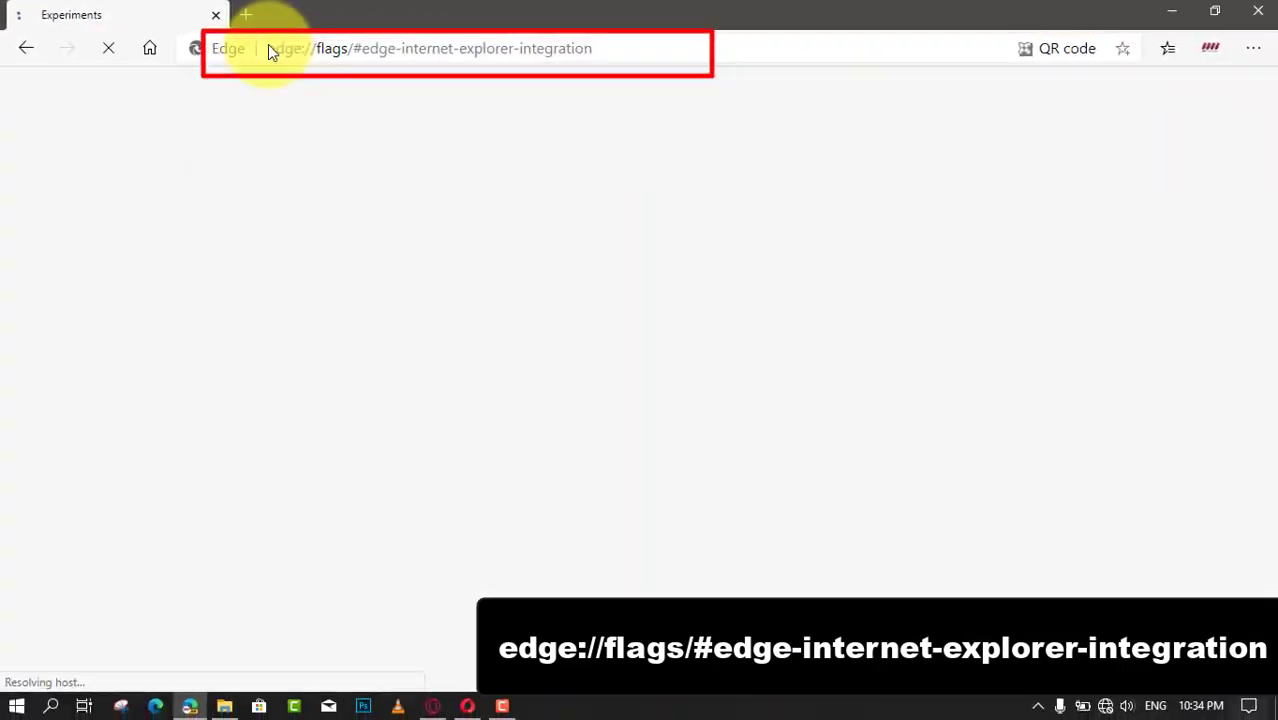
Load the IE integration flags page, then launch Edge Canary with the --ie-mode-test flag.
{"action": "key", "text": "Return"}
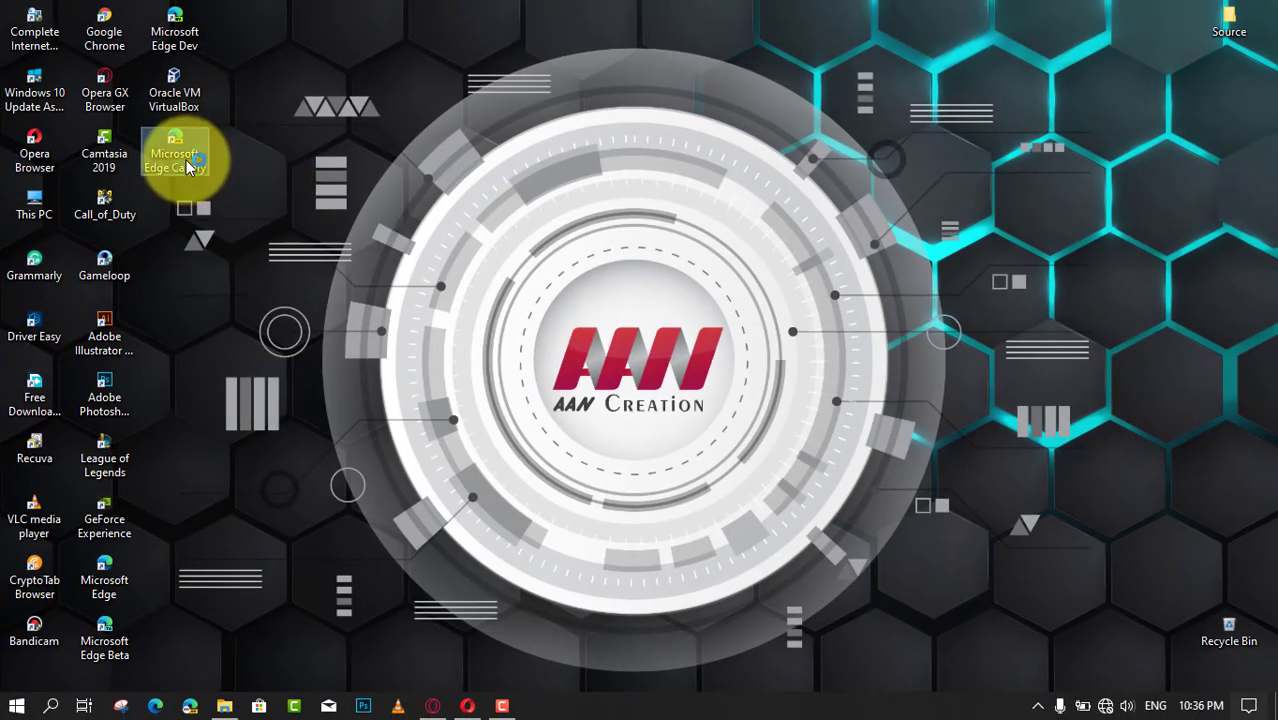
{"action": "left_click", "coordinate": [1251, 48]}
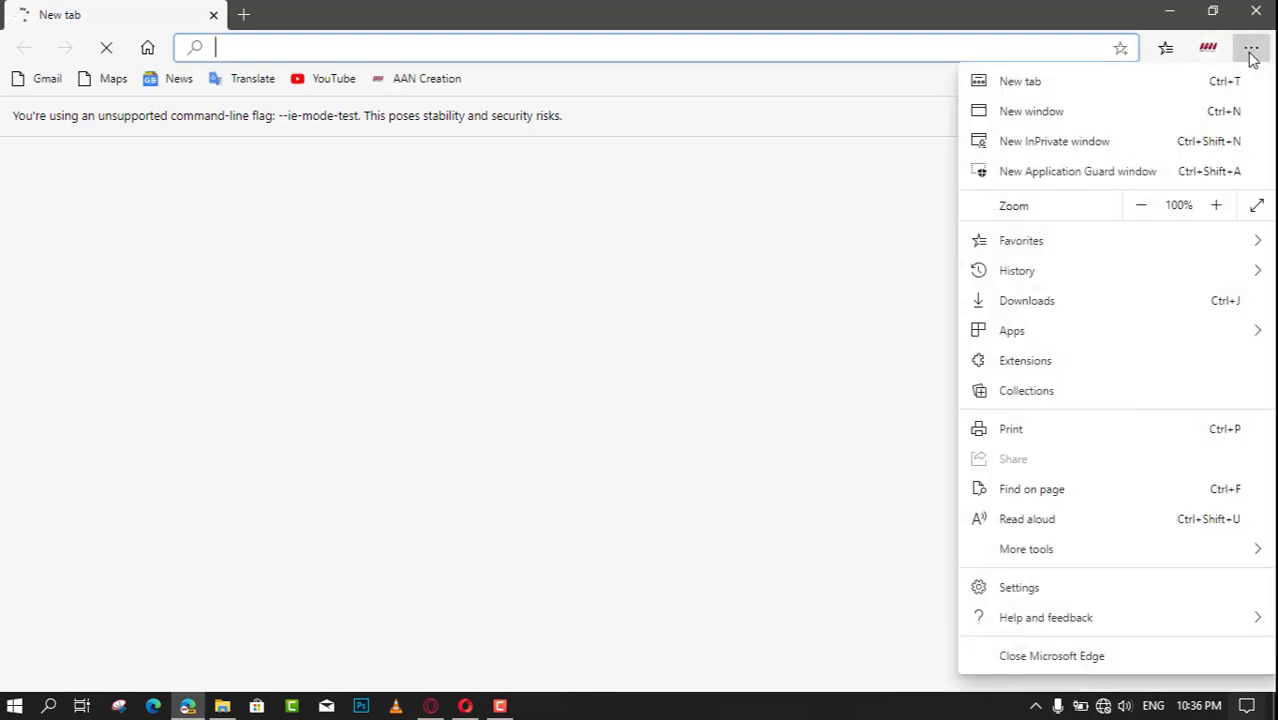
Reveal the More tools submenu showing 'Open sites in Internet Explorer mode'.
{"action": "left_click", "coordinate": [1026, 548]}
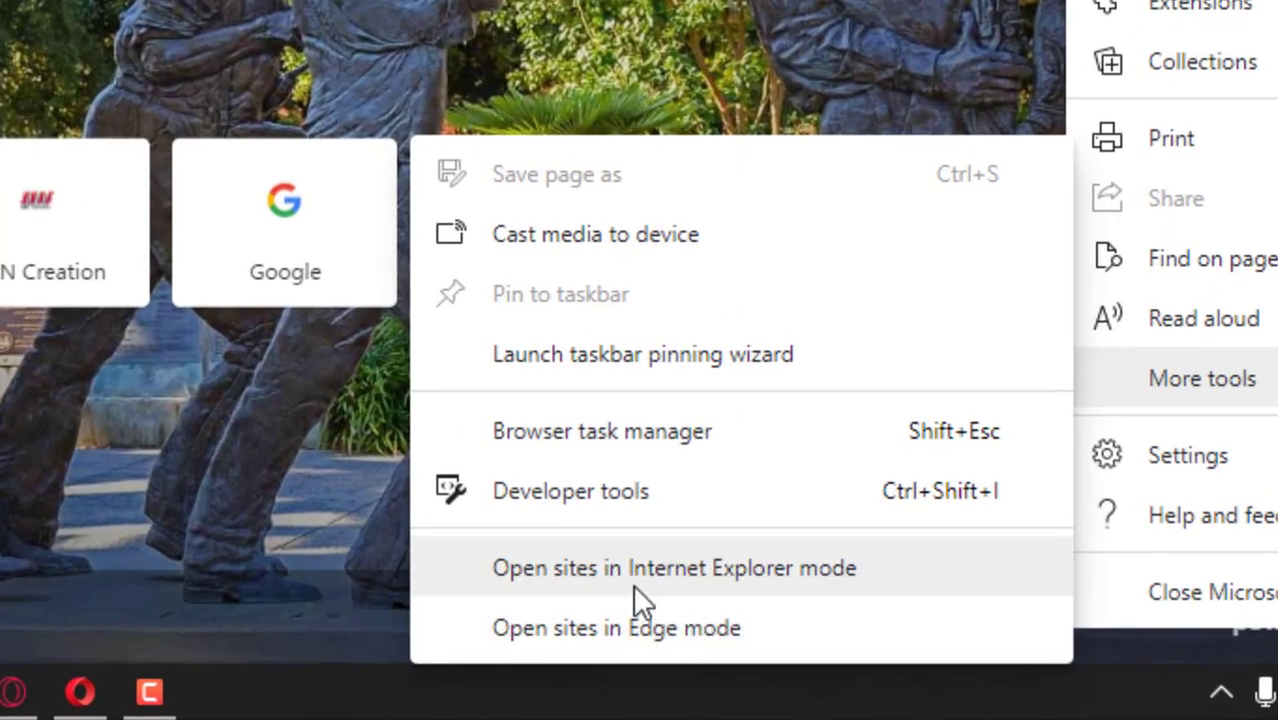